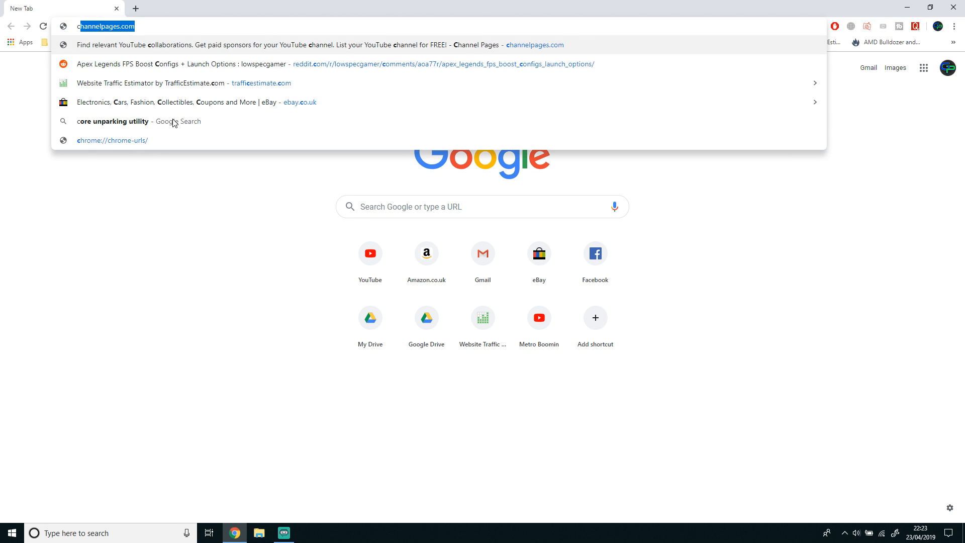
# Step: Search Google for 'cru intel optimus' and open the NotebookReview laptop monitor overclocking thread
pyautogui.write('cru intel')
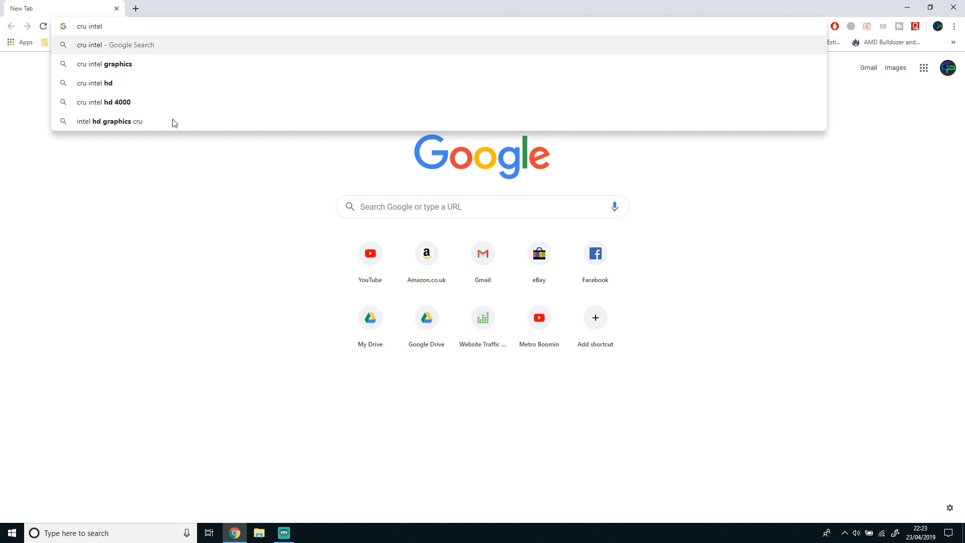
pyautogui.write('optim')
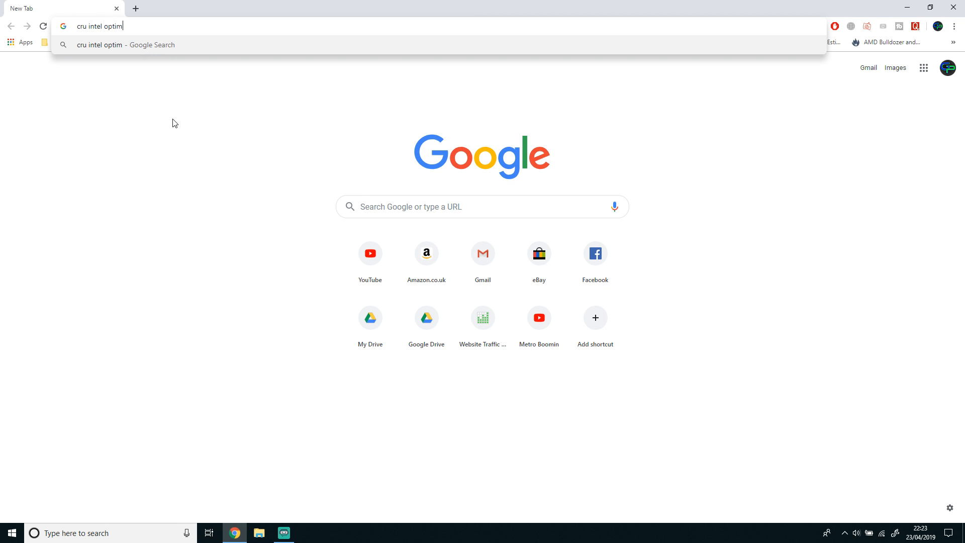
pyautogui.press('Backspace')
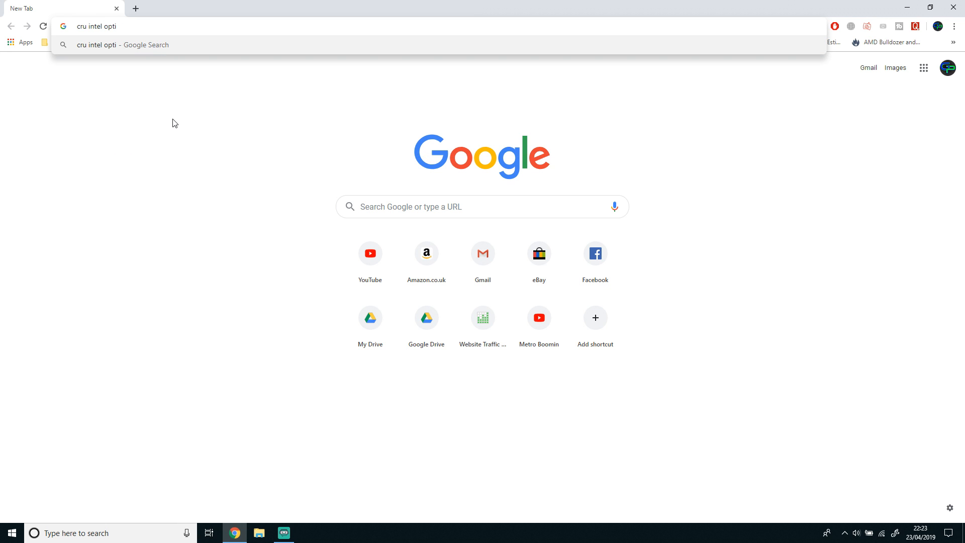
pyautogui.press('Return')
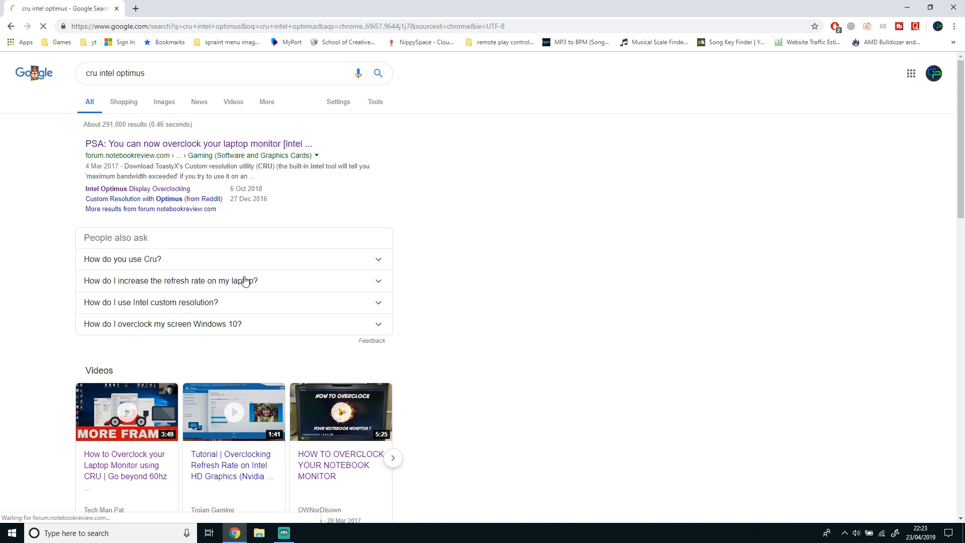
pyautogui.click(196, 144)
pyautogui.write('system in')
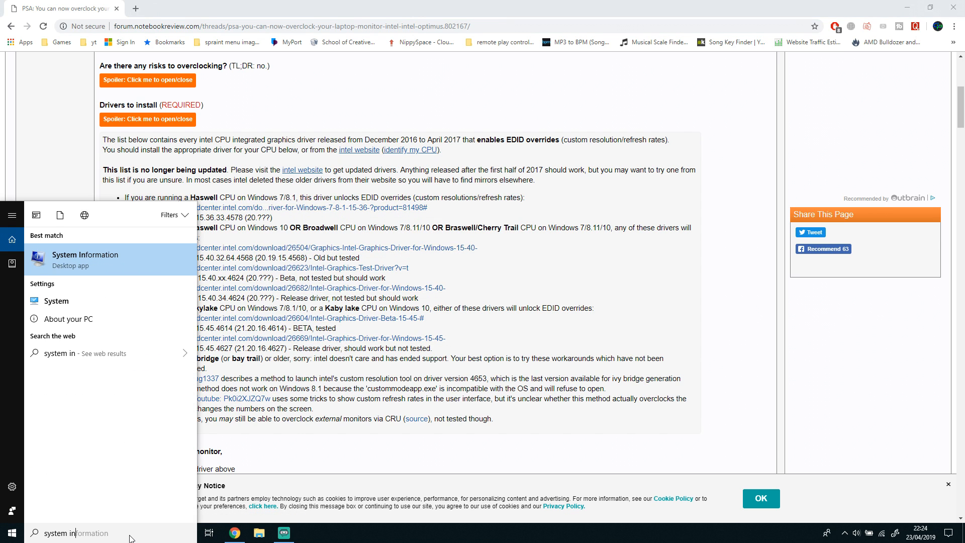
# Step: Open System Information and read the processor: Intel Core i5-6300HQ
pyautogui.click(85, 260)
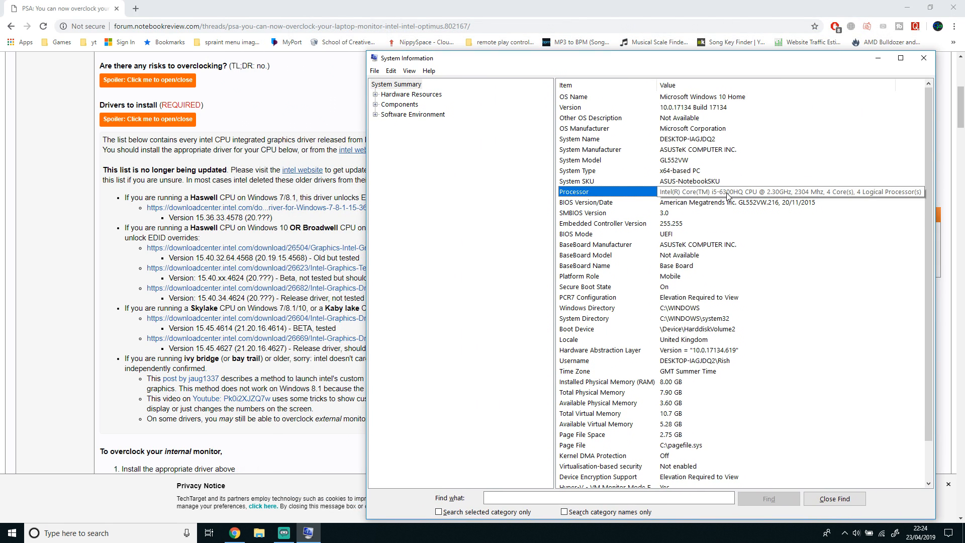
pyautogui.moveTo(470, 295)
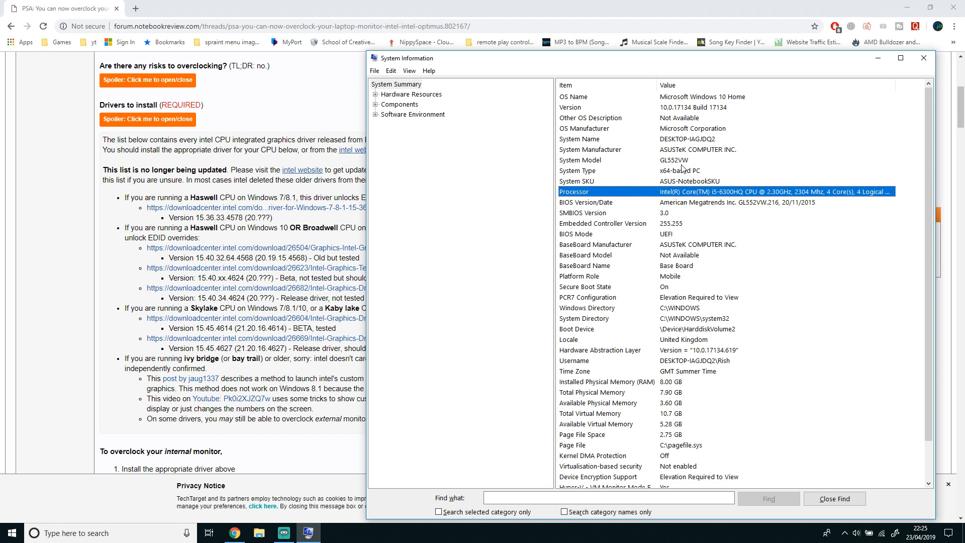
# Step: Look up the i5-6300HQ on Intel ARK and confirm its code name is Skylake
pyautogui.click(179, 8)
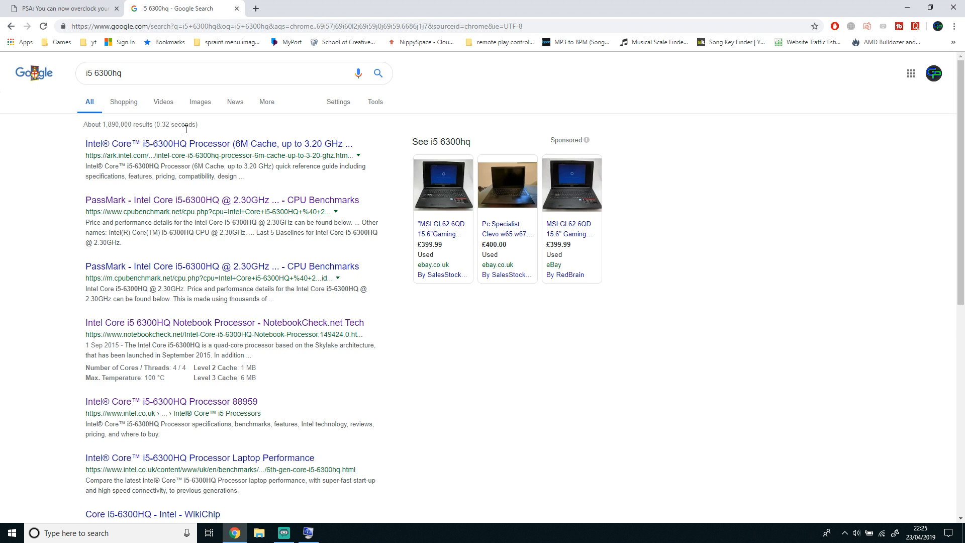
pyautogui.click(219, 144)
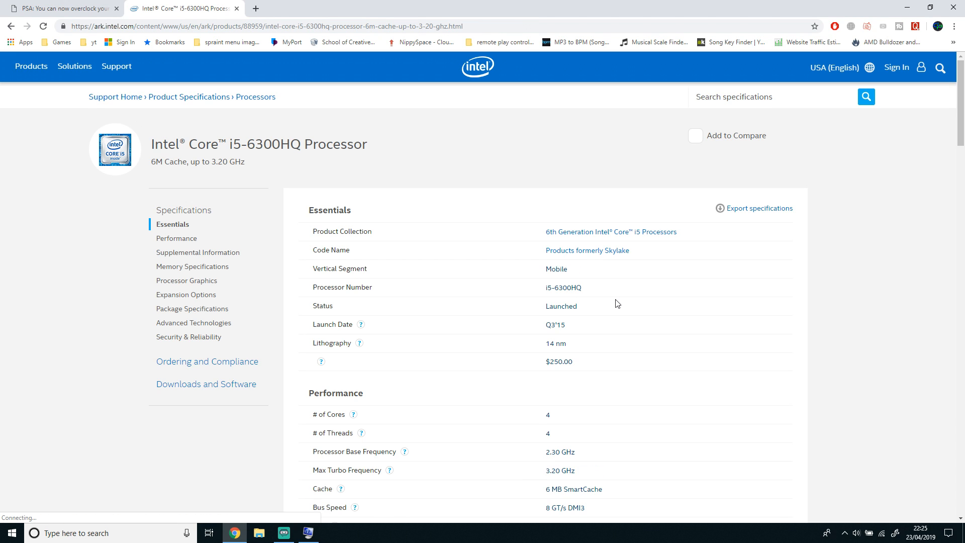
pyautogui.moveTo(574, 261)
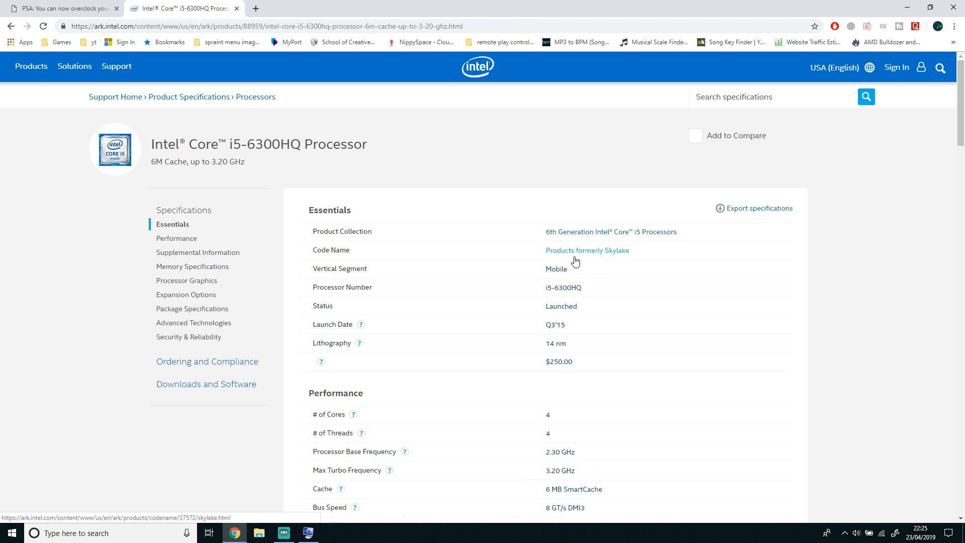
pyautogui.moveTo(607, 263)
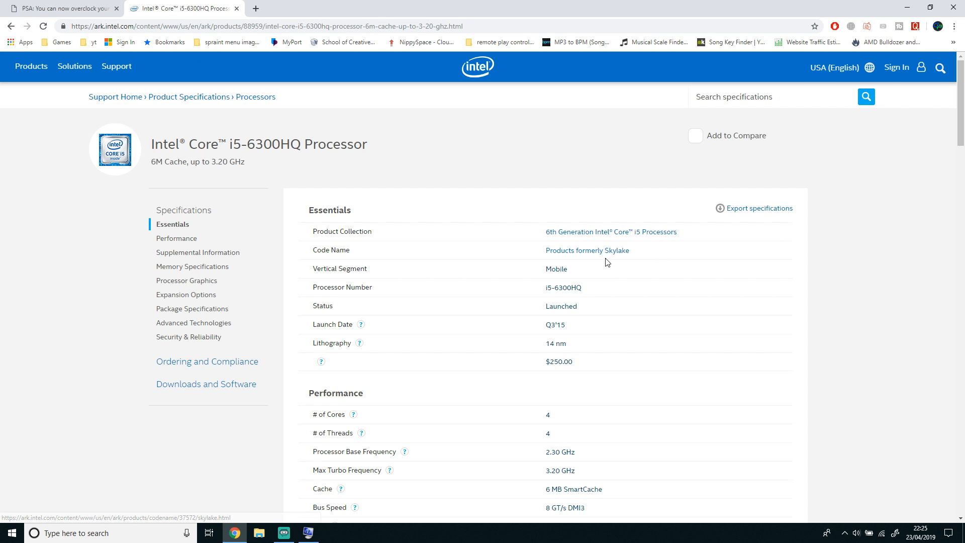
pyautogui.doubleClick(617, 251)
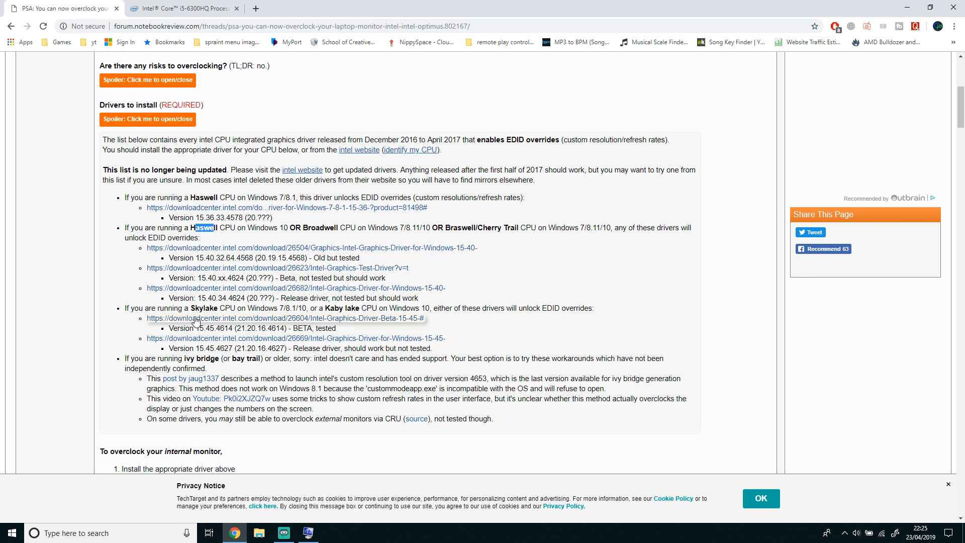
# Step: Follow the Skylake 15.45 release driver link to Intel's Download Center
pyautogui.doubleClick(204, 308)
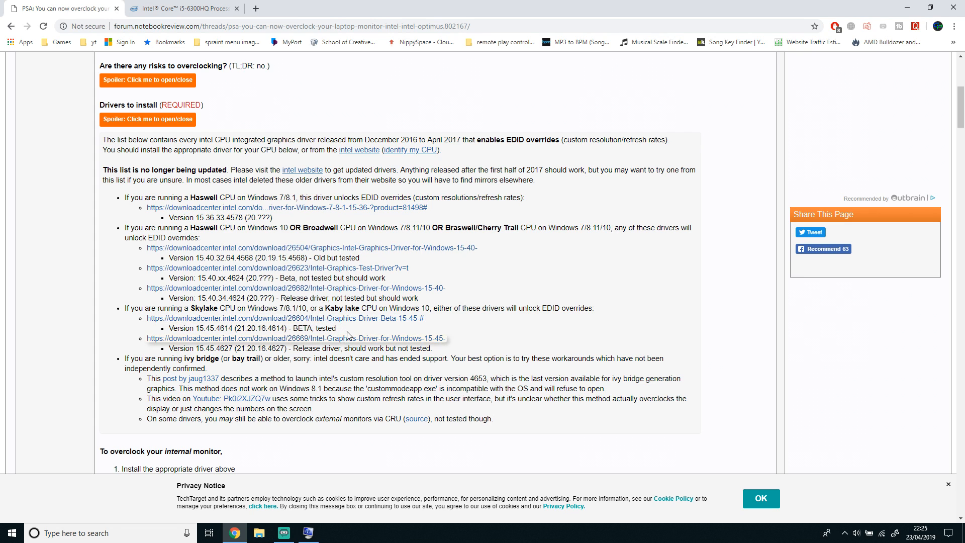
pyautogui.moveTo(356, 341)
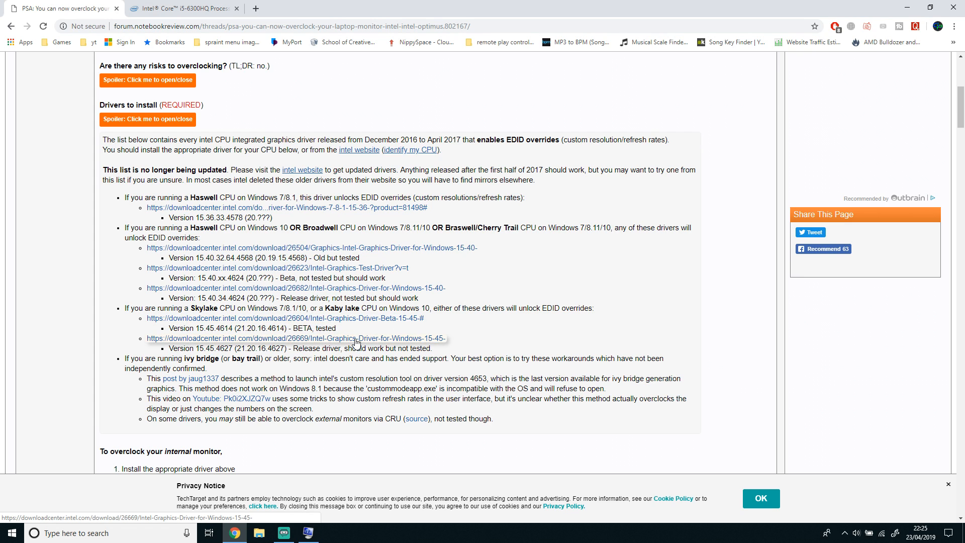
pyautogui.moveTo(432, 345)
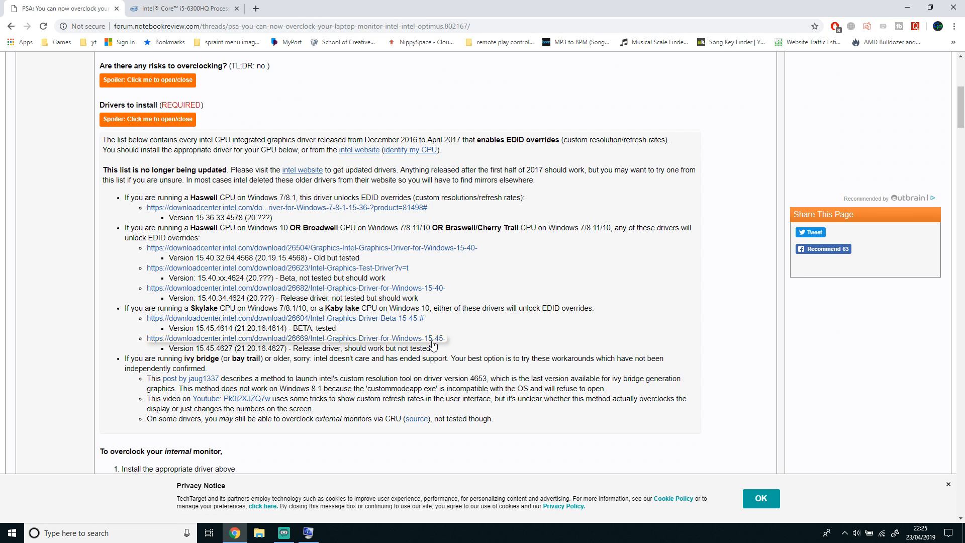
pyautogui.moveTo(311, 327)
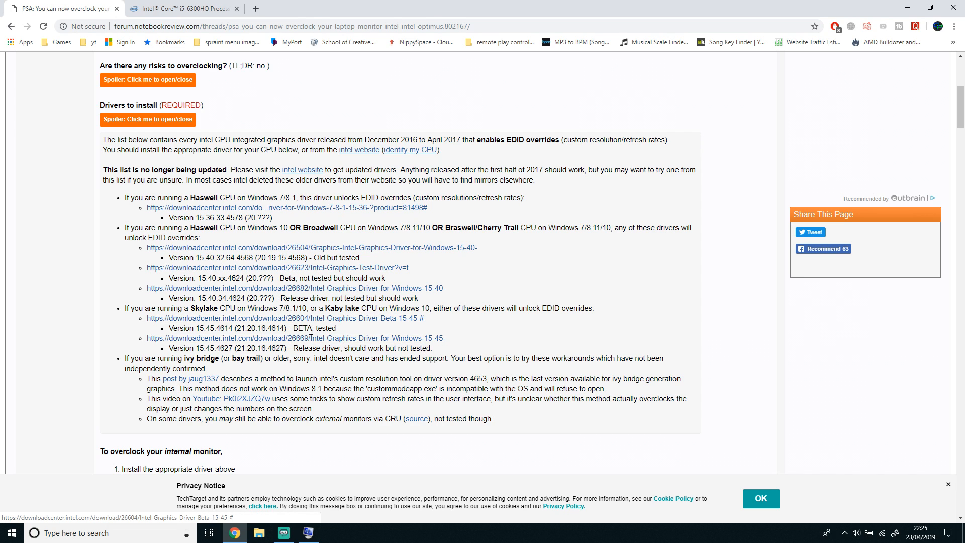
pyautogui.moveTo(347, 311)
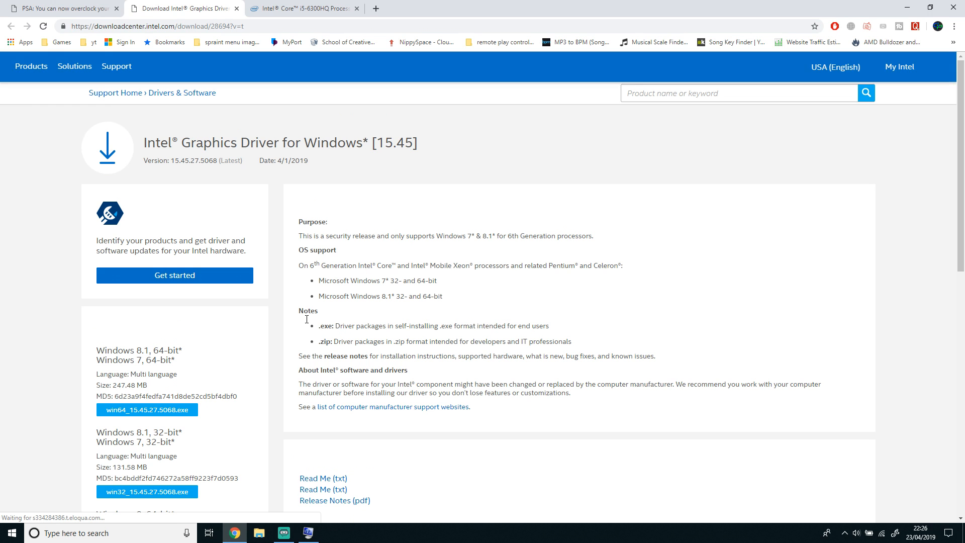
# Step: From the Skylake 15.45 driver page, download and save win64_15.45.27.5068.exe
pyautogui.click(237, 8)
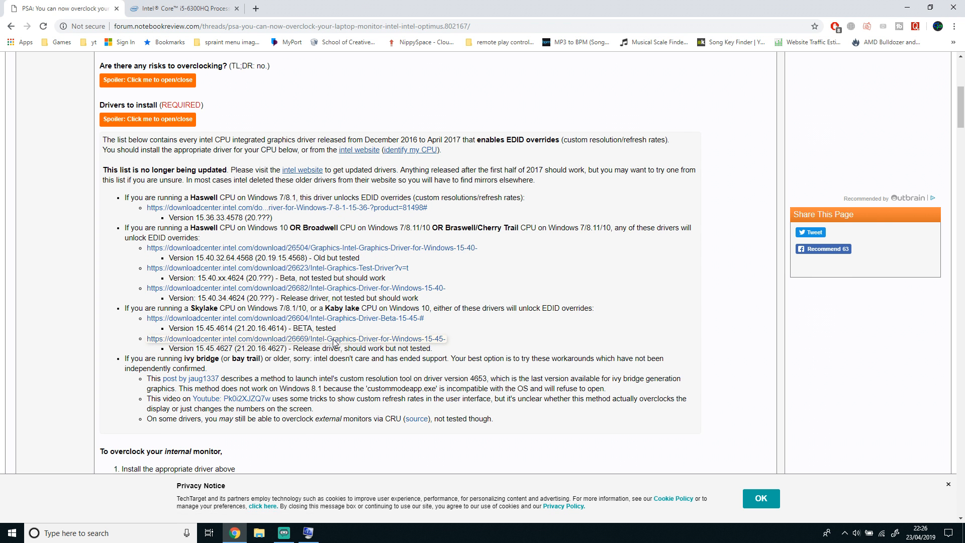
pyautogui.click(293, 339)
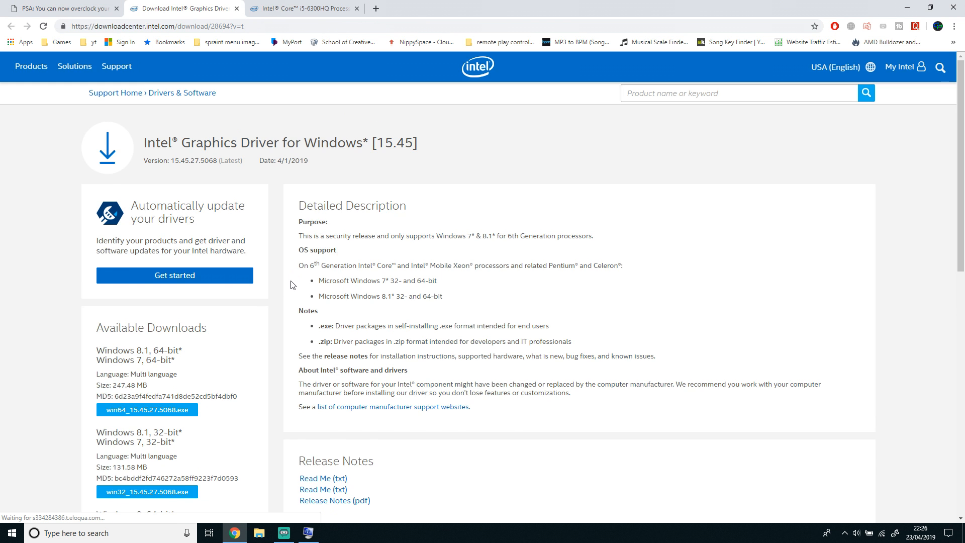
pyautogui.scroll(-3)
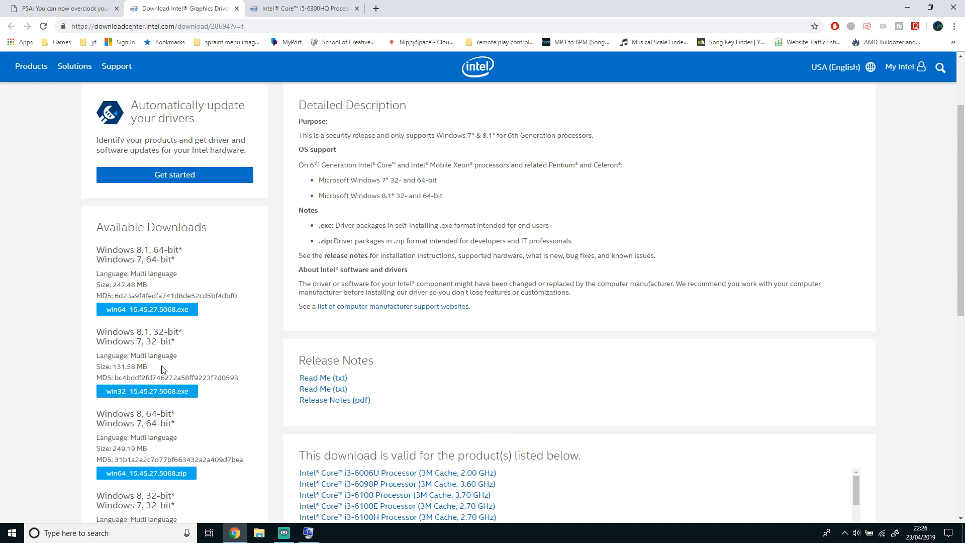
pyautogui.scroll(-3)
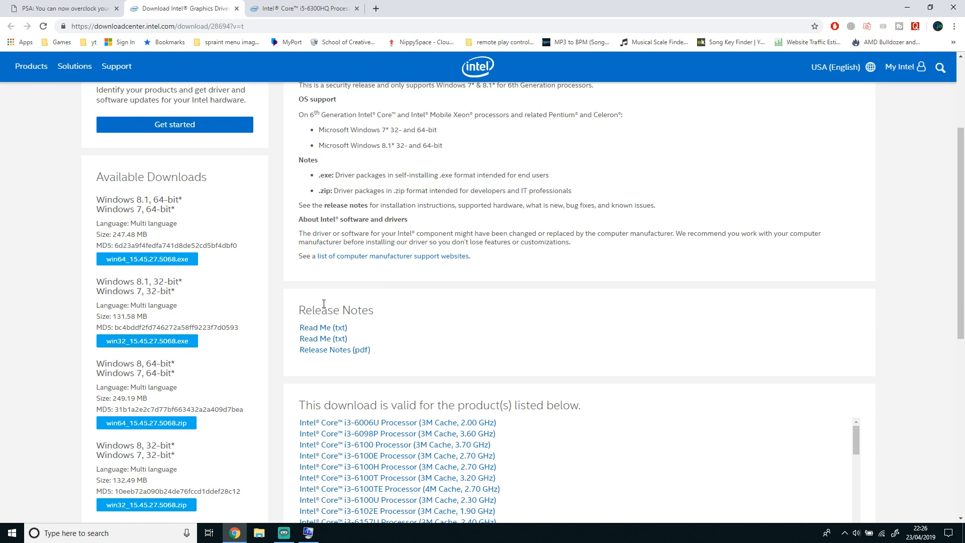
pyautogui.moveTo(238, 341)
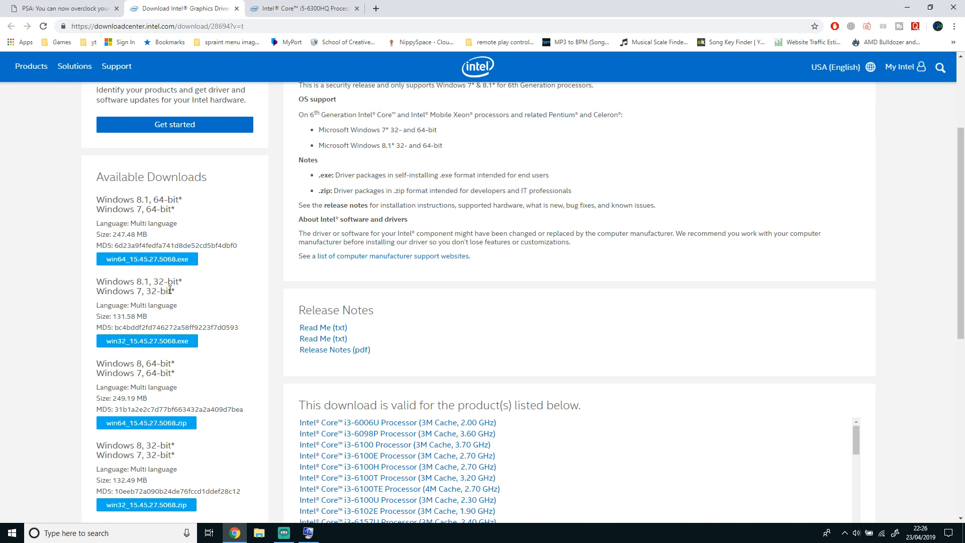
pyautogui.scroll(3)
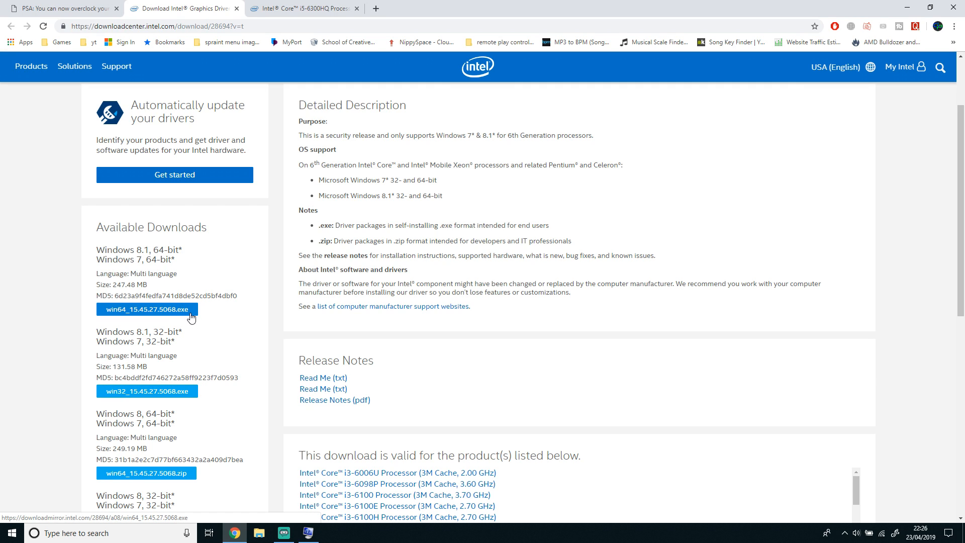
pyautogui.moveTo(191, 317)
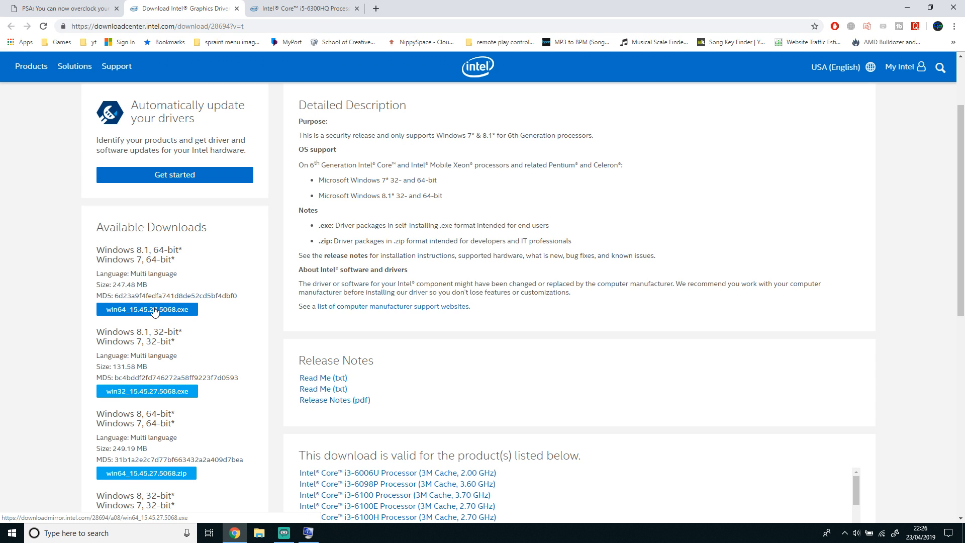
pyautogui.moveTo(147, 391)
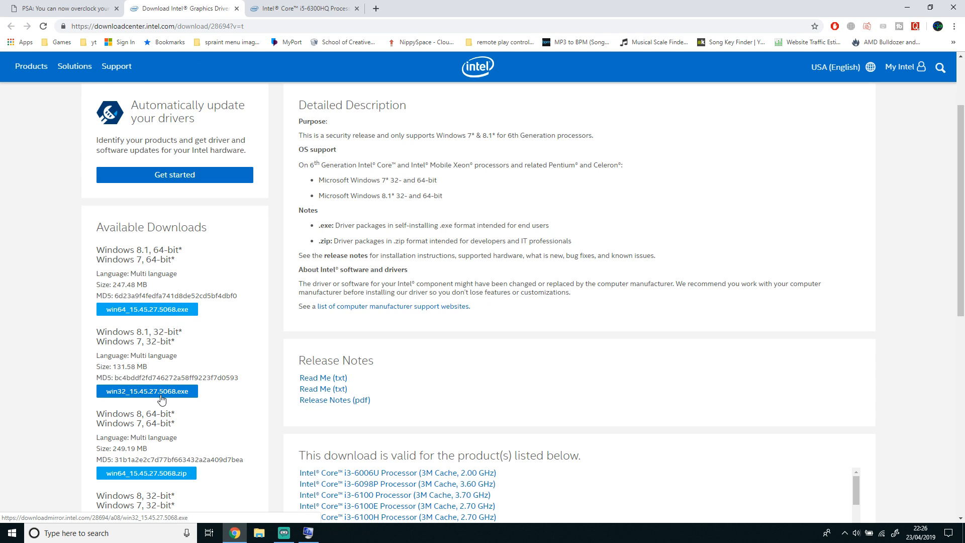
pyautogui.scroll(-3)
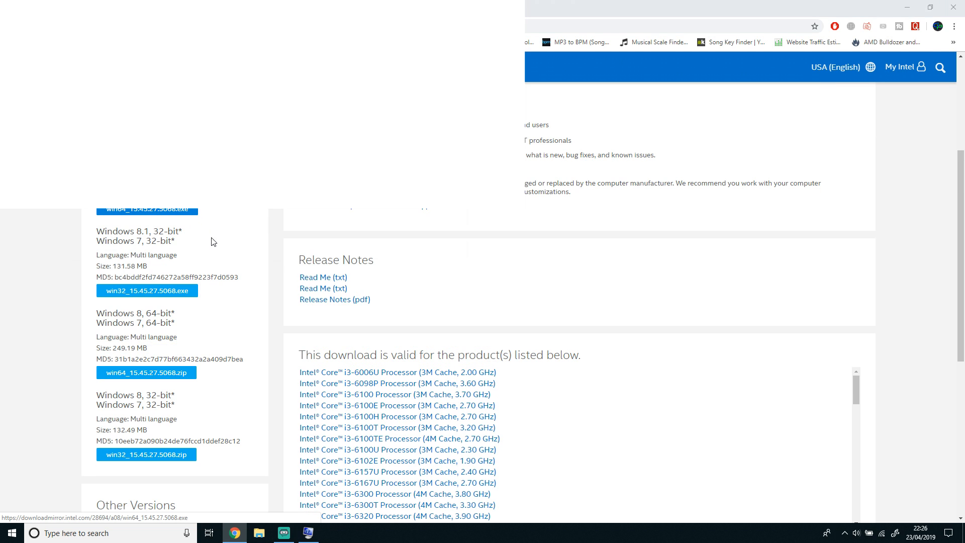
pyautogui.click(147, 209)
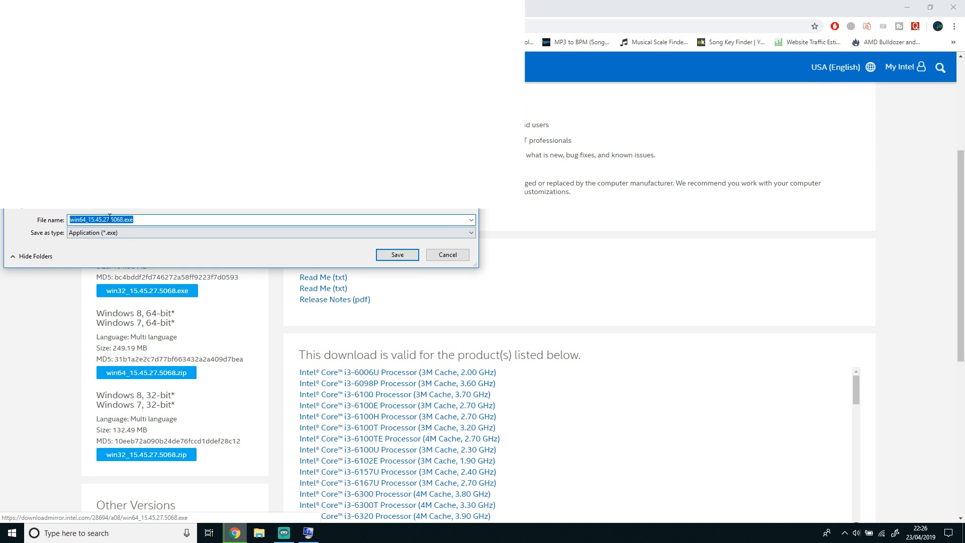
pyautogui.click(397, 254)
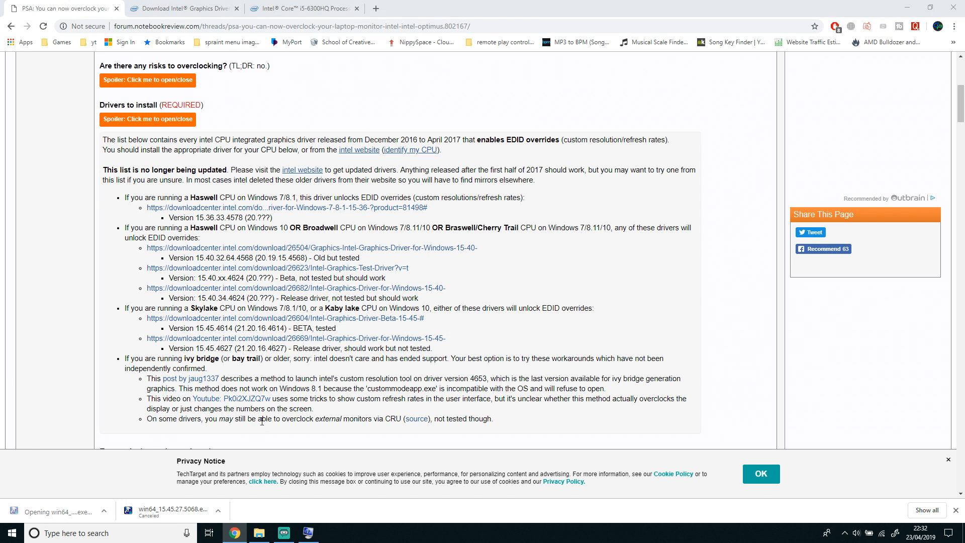
# Step: Run the Intel graphics driver 21.20.16.5068 installer through to Setup Is Complete
pyautogui.click(59, 511)
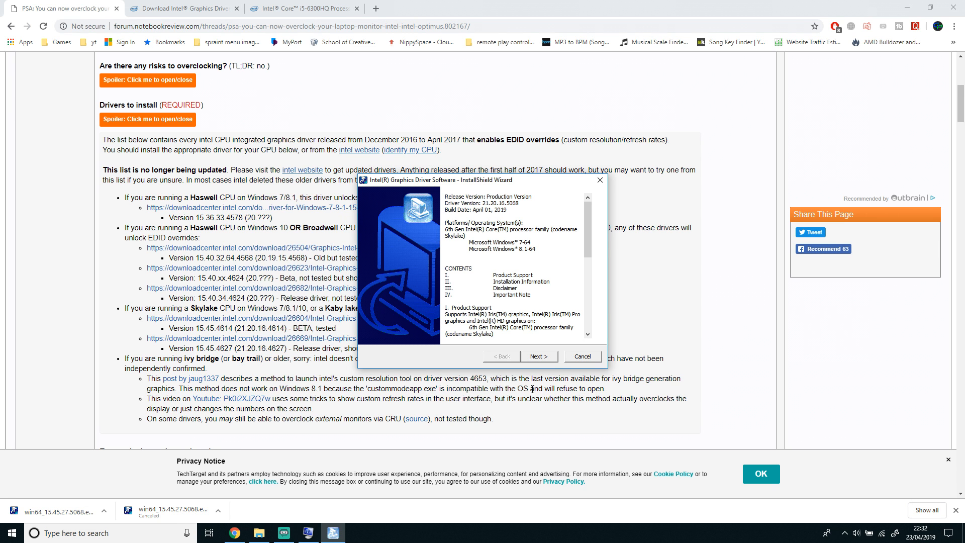
pyautogui.click(538, 356)
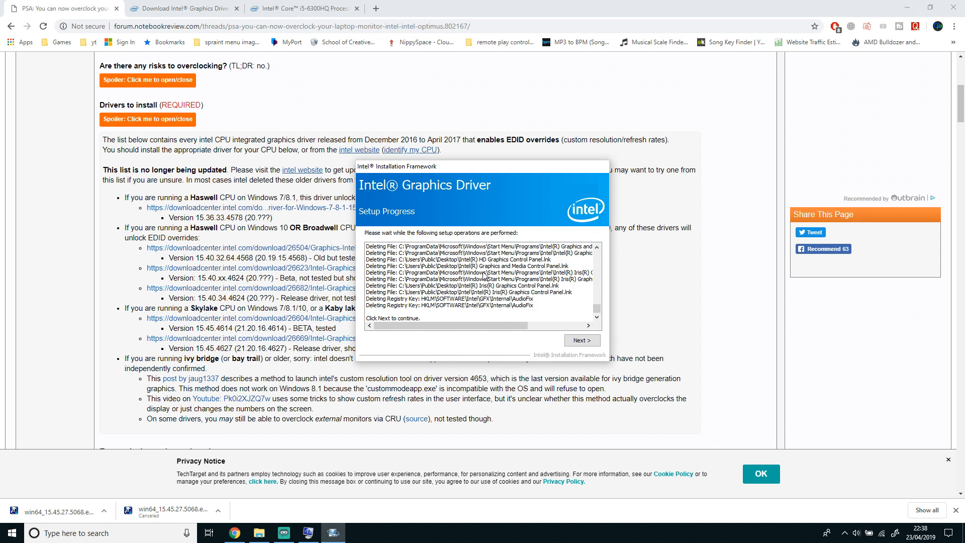
pyautogui.click(580, 340)
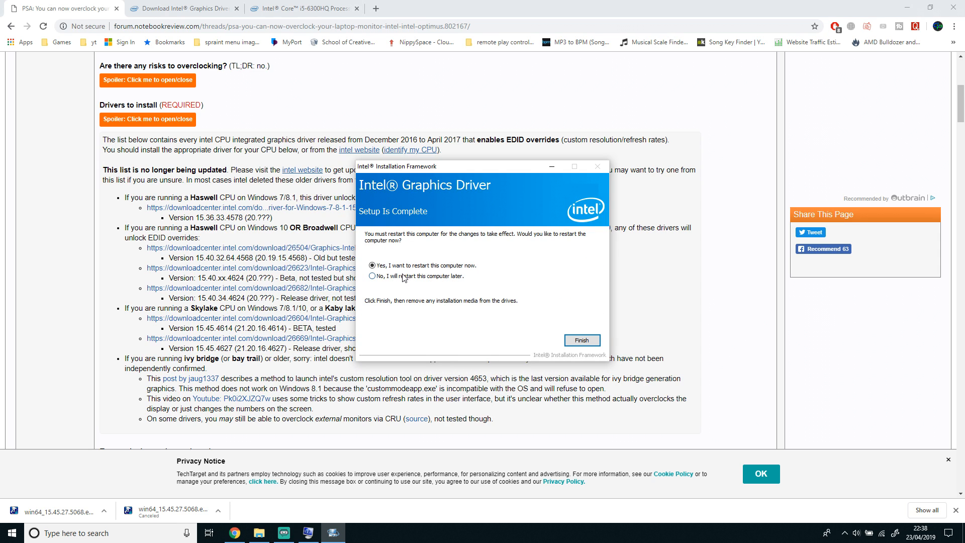
pyautogui.moveTo(572, 358)
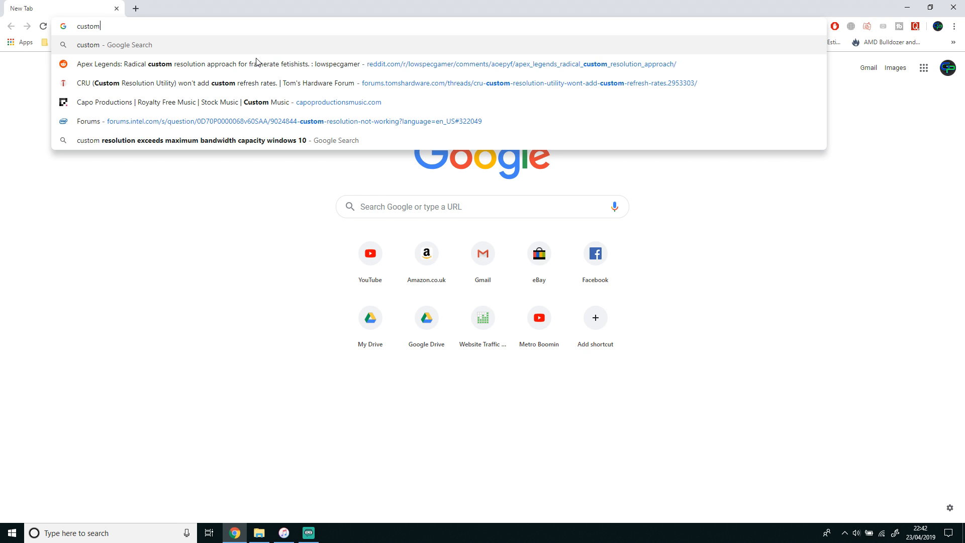
# Step: Find the monitortests.com CRU thread, download cru-1.4.1.zip and open the archive
pyautogui.write('resp')
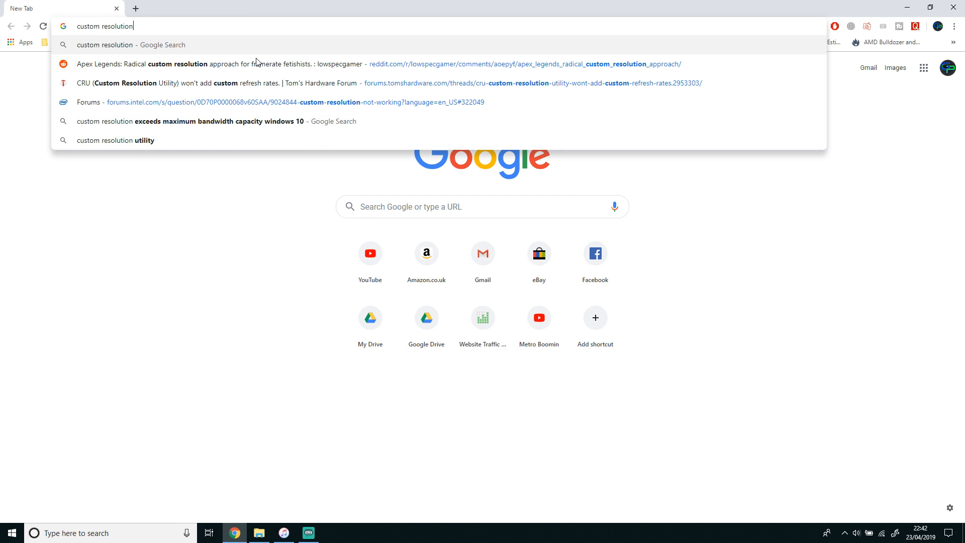
pyautogui.click(114, 140)
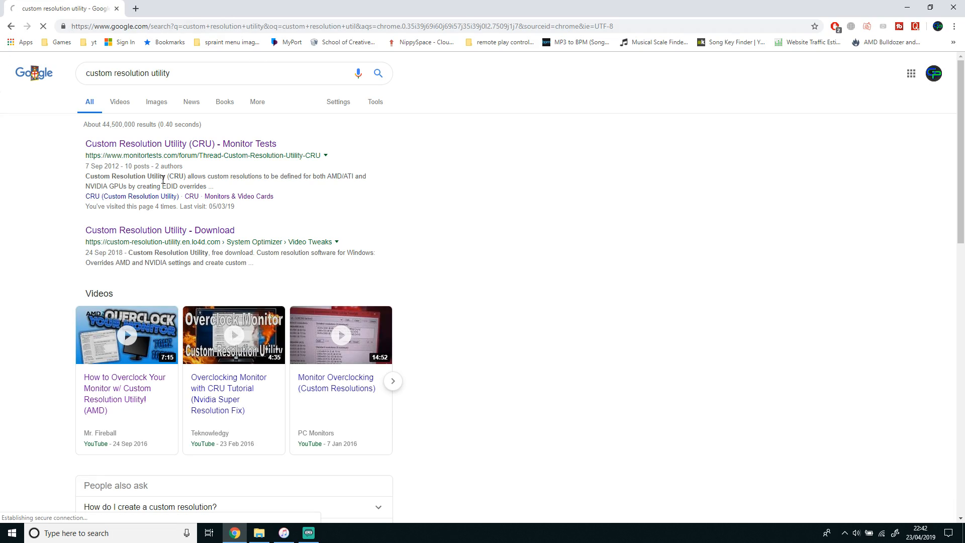
pyautogui.click(181, 143)
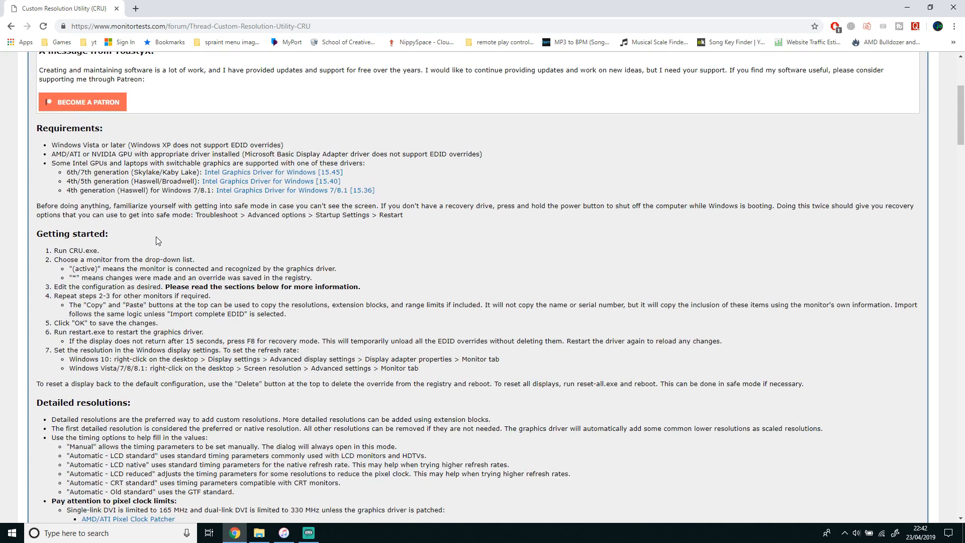
pyautogui.scroll(3)
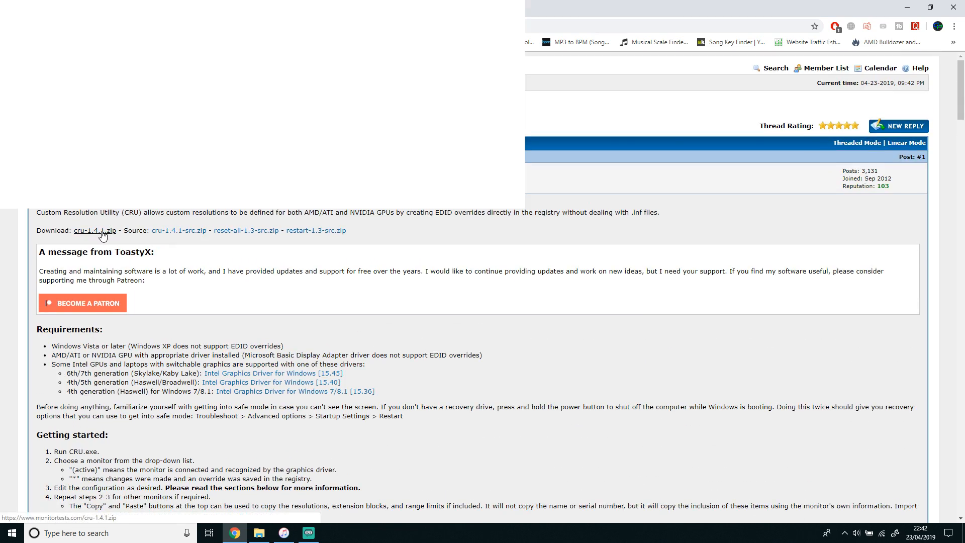
pyautogui.click(93, 230)
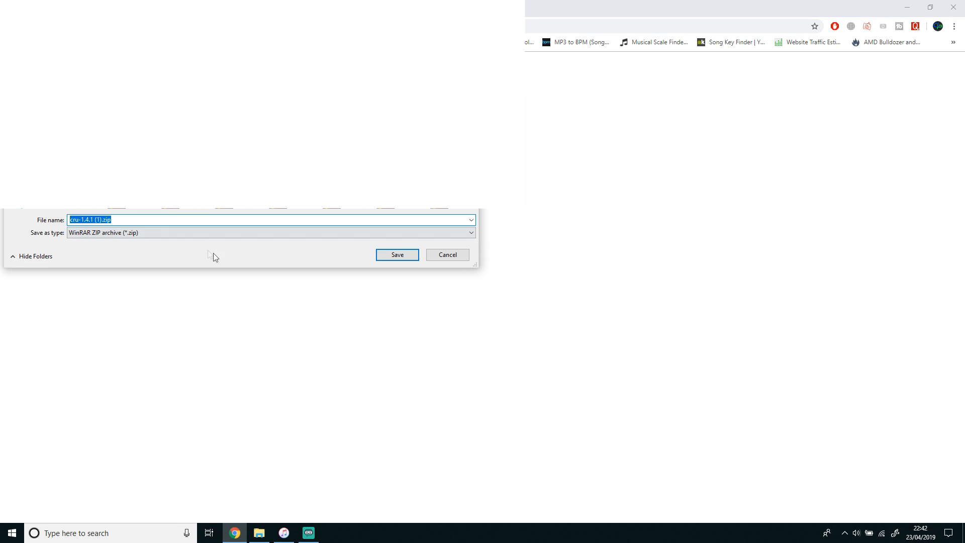
pyautogui.click(396, 255)
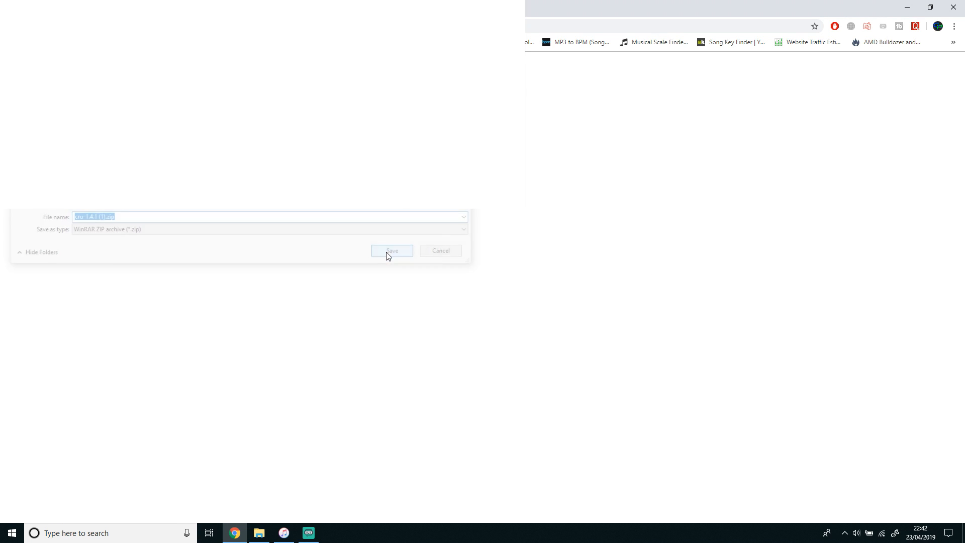
pyautogui.click(391, 251)
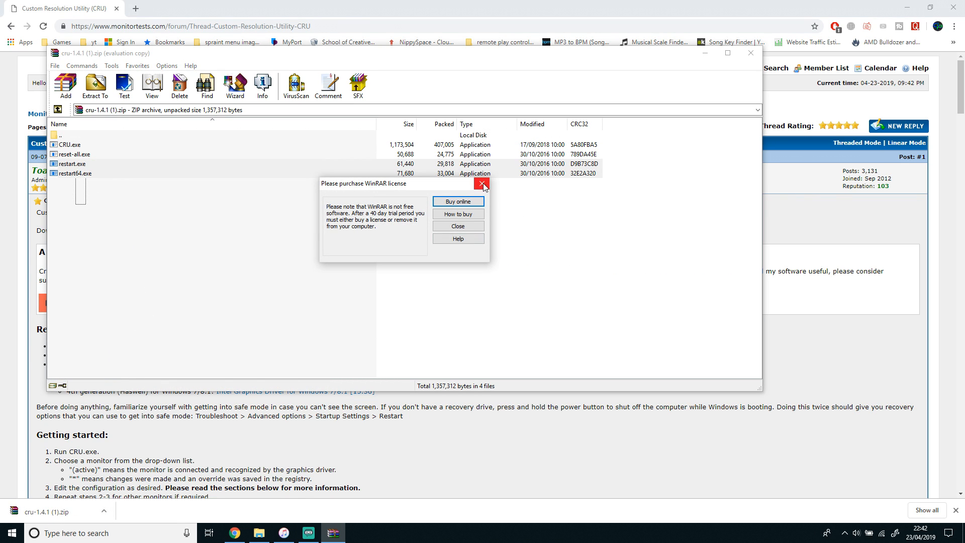
# Step: Launch CRU.exe and set the 1920x1080 mode to 66 Hz with Automatic - LCD reduced timing
pyautogui.click(483, 183)
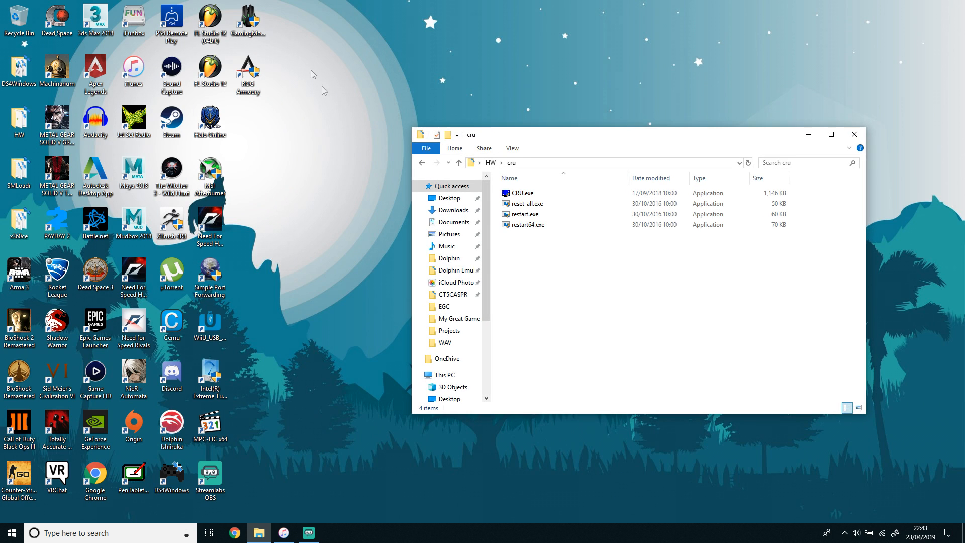
pyautogui.click(522, 194)
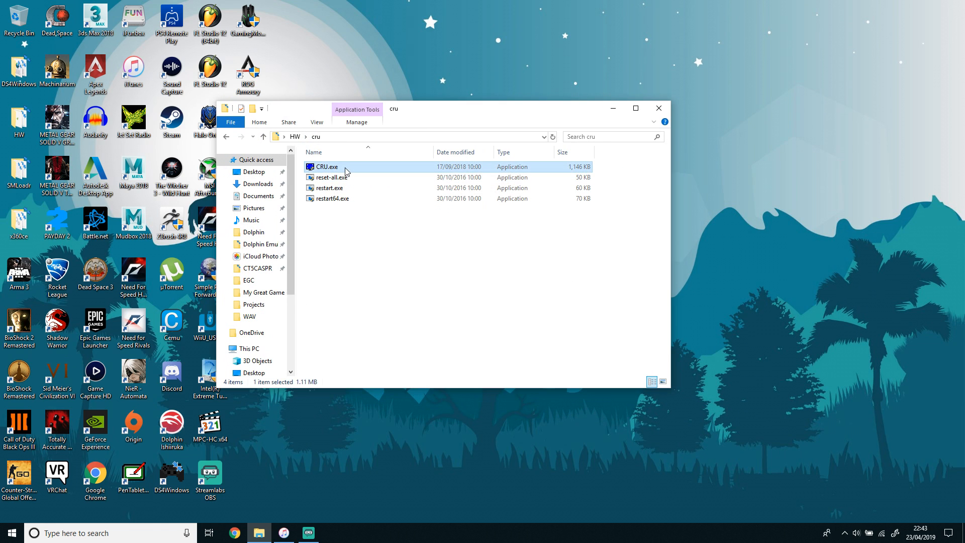
pyautogui.doubleClick(329, 167)
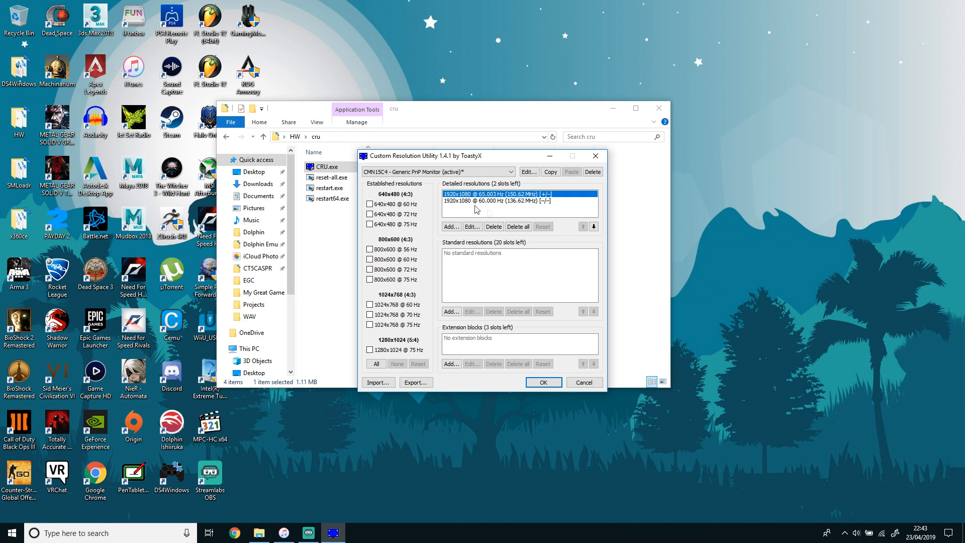
pyautogui.moveTo(487, 200)
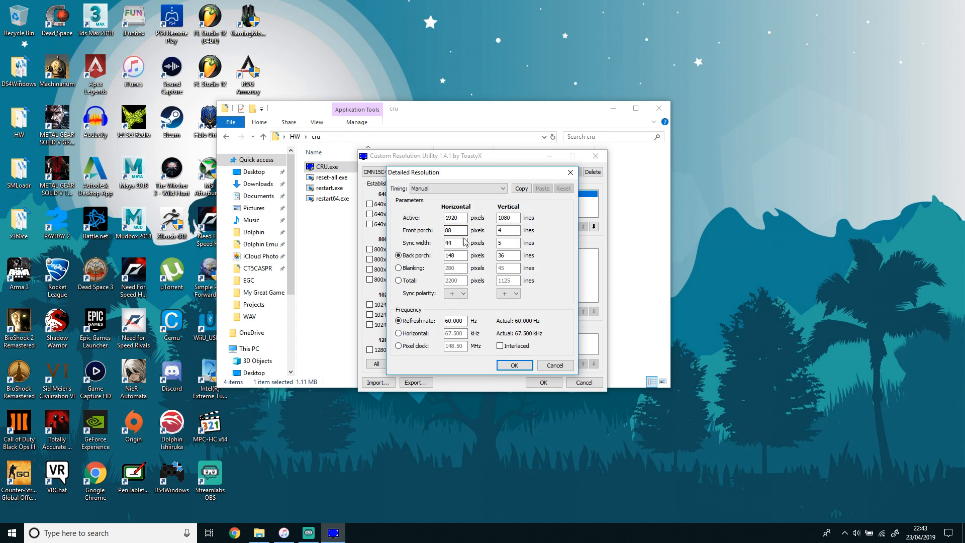
pyautogui.click(503, 188)
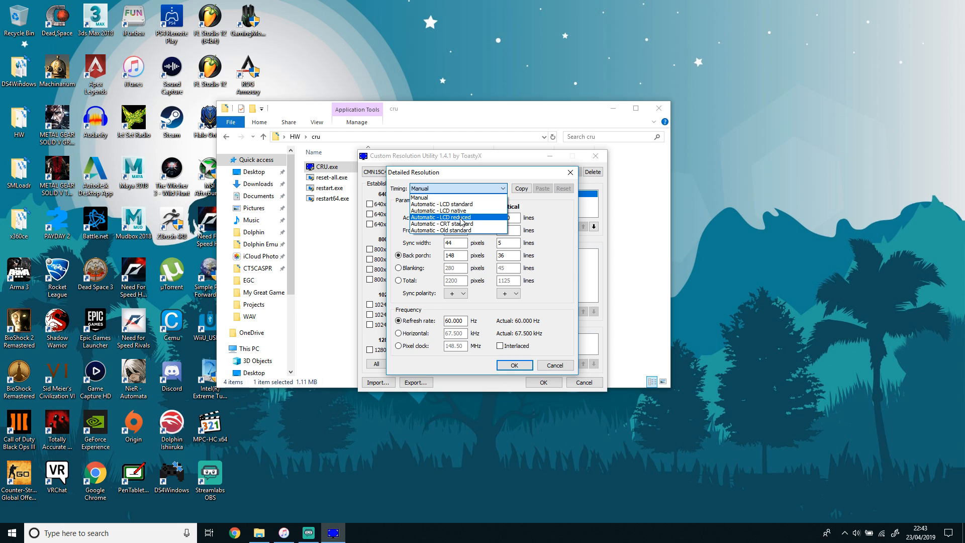
pyautogui.click(441, 217)
pyautogui.write('66.000')
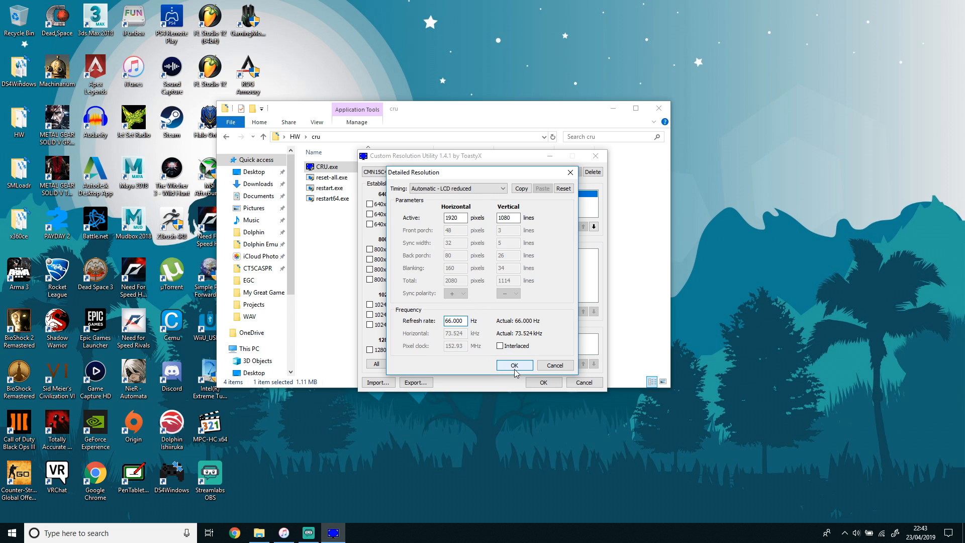
pyautogui.click(515, 365)
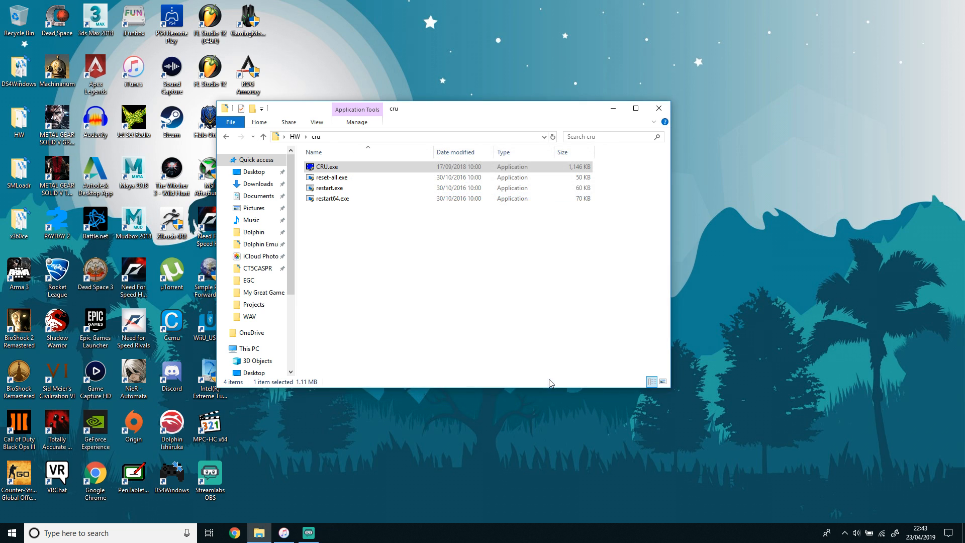
# Step: In Display 1 adapter properties, Monitor settings, choose the new custom refresh rate above 60 Hz
pyautogui.click(330, 188)
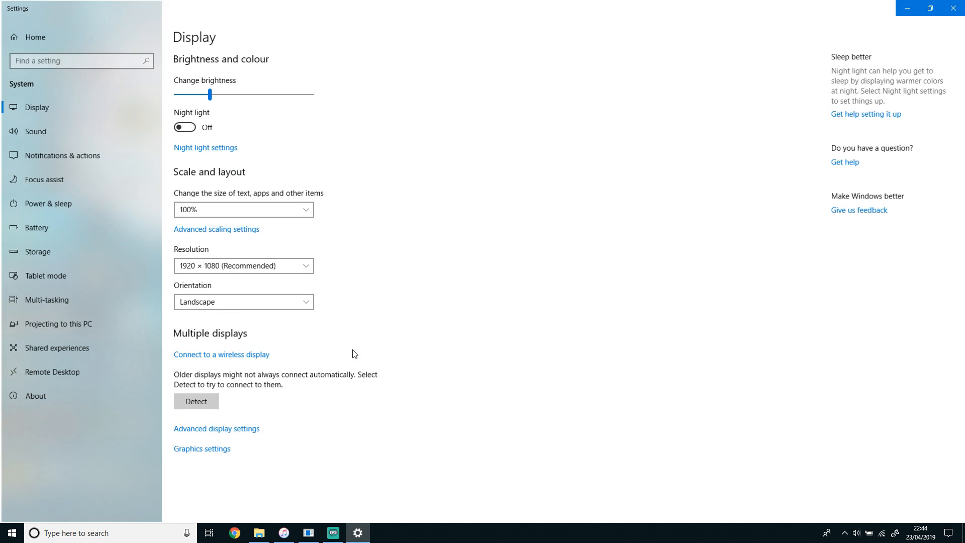
pyautogui.moveTo(209, 435)
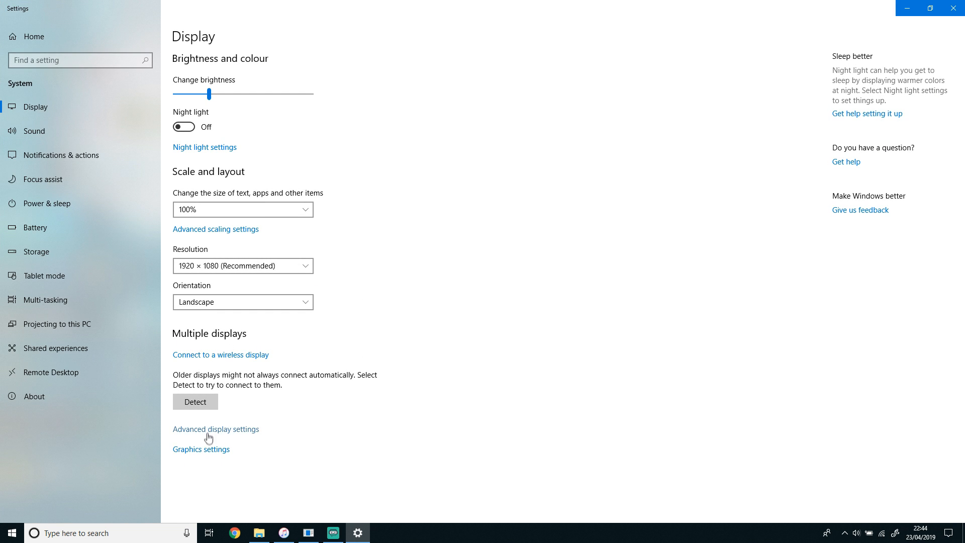
pyautogui.click(215, 430)
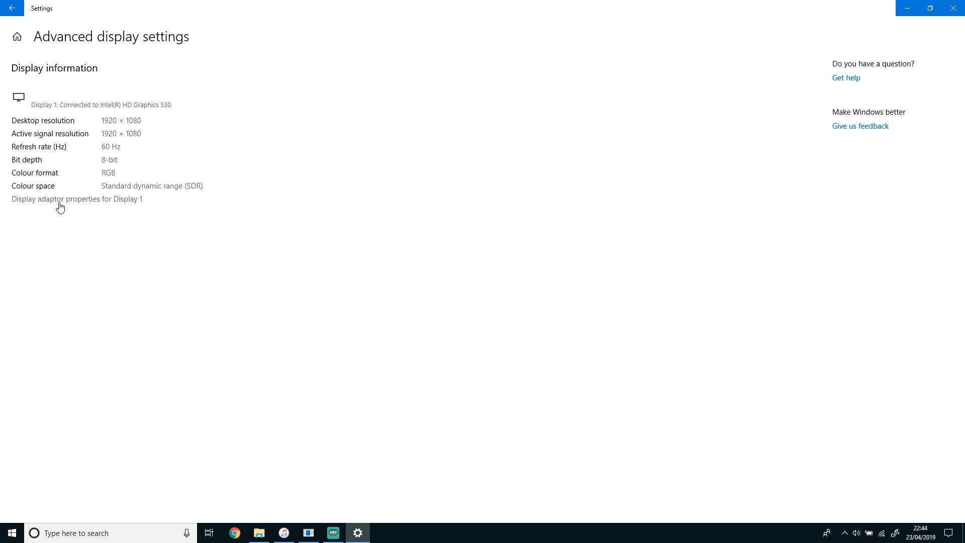
pyautogui.click(77, 198)
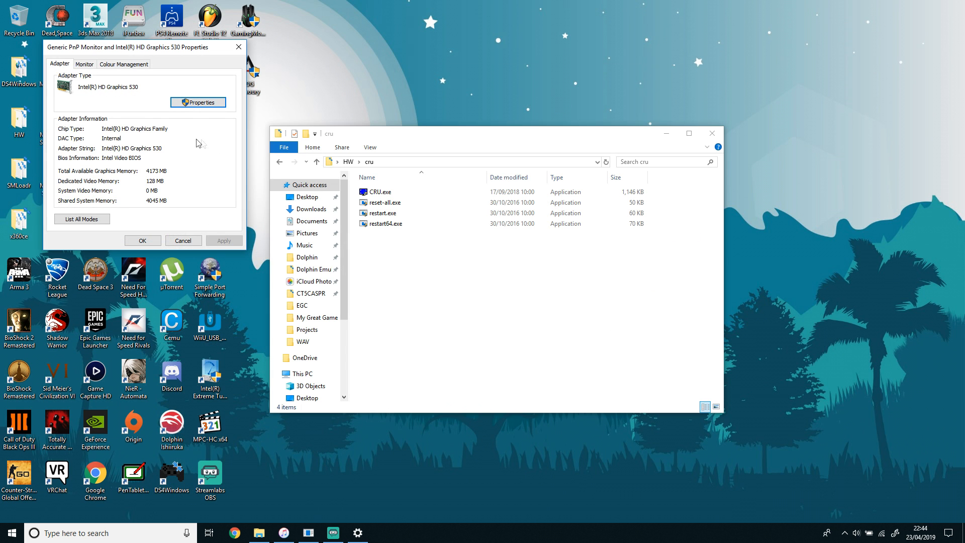
pyautogui.click(84, 64)
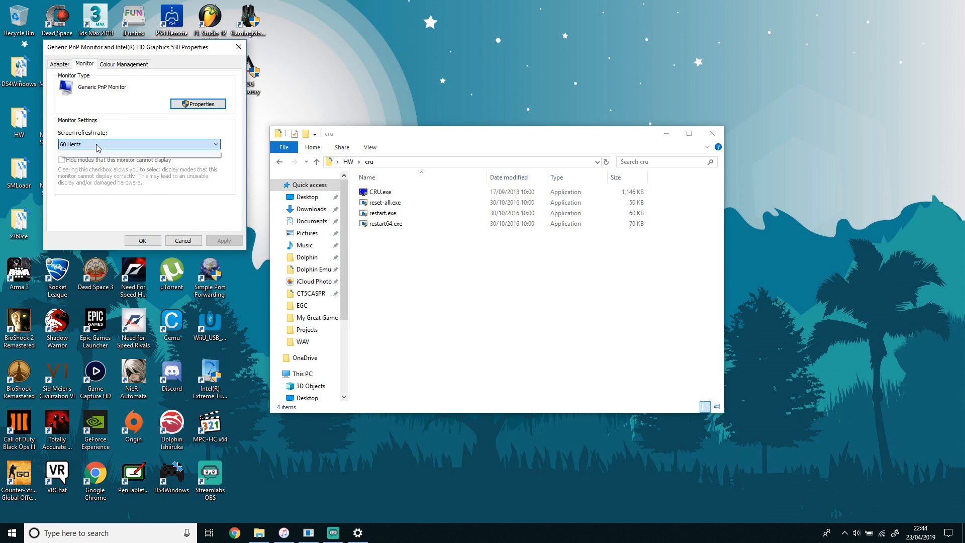
pyautogui.click(124, 64)
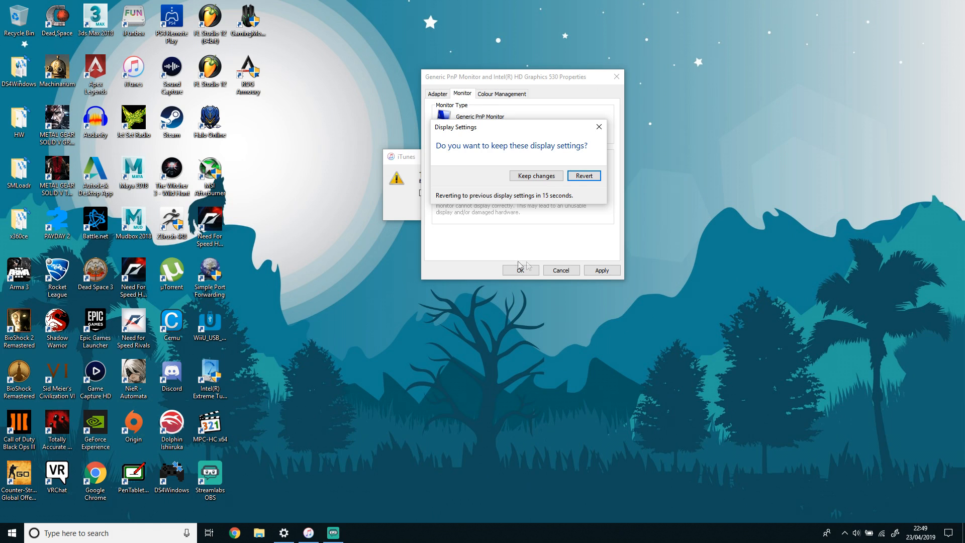
pyautogui.moveTo(610, 191)
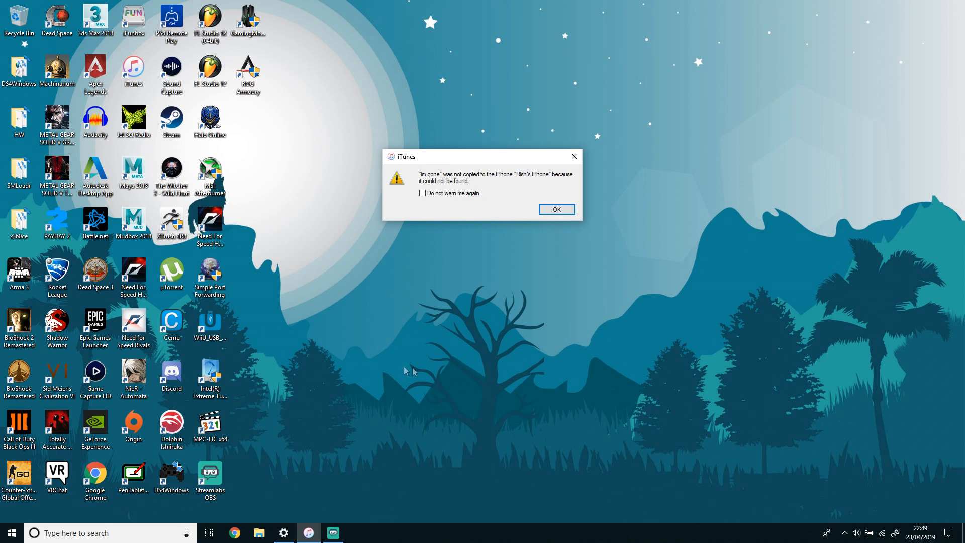
# Step: Dismiss the iTunes alert and browse File Explorer into HW then the cru folder
pyautogui.click(555, 209)
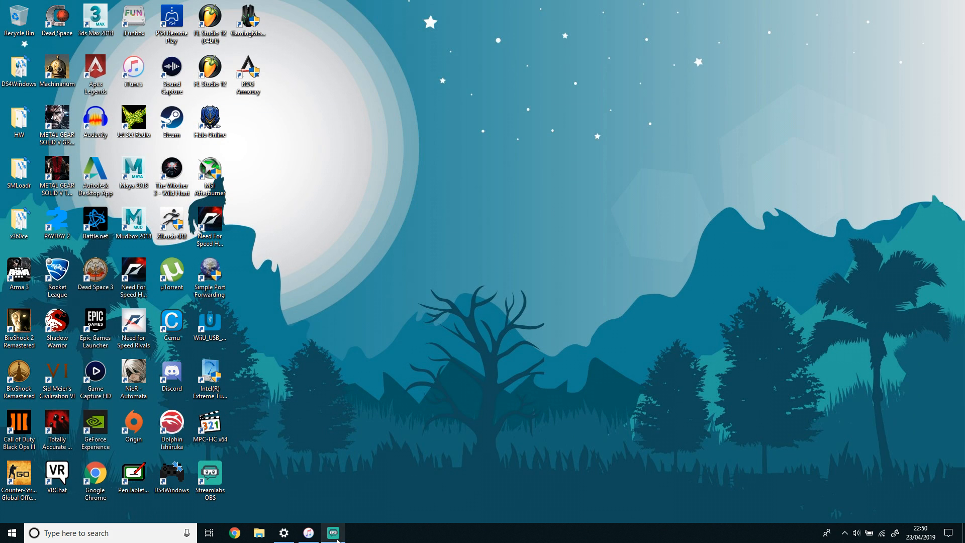
pyautogui.click(333, 533)
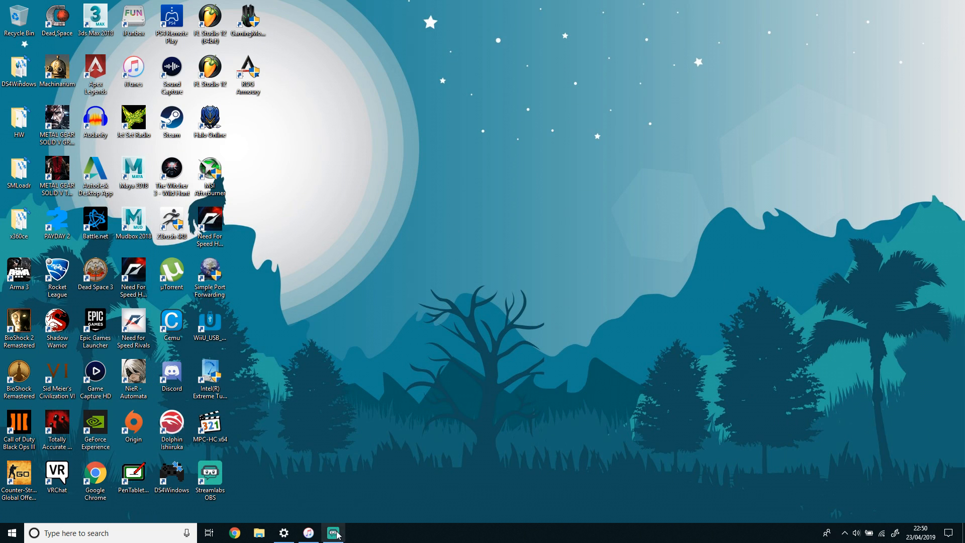
pyautogui.click(334, 533)
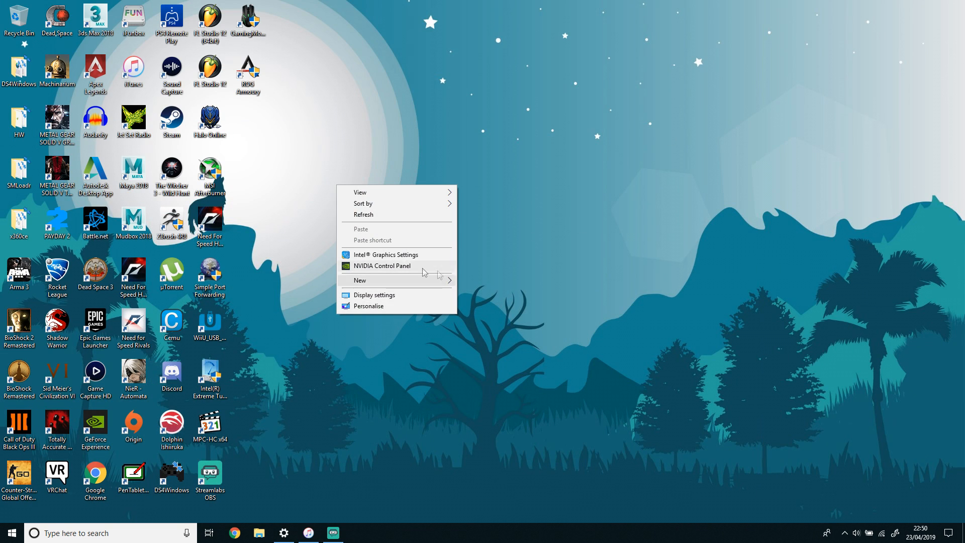
pyautogui.click(26, 93)
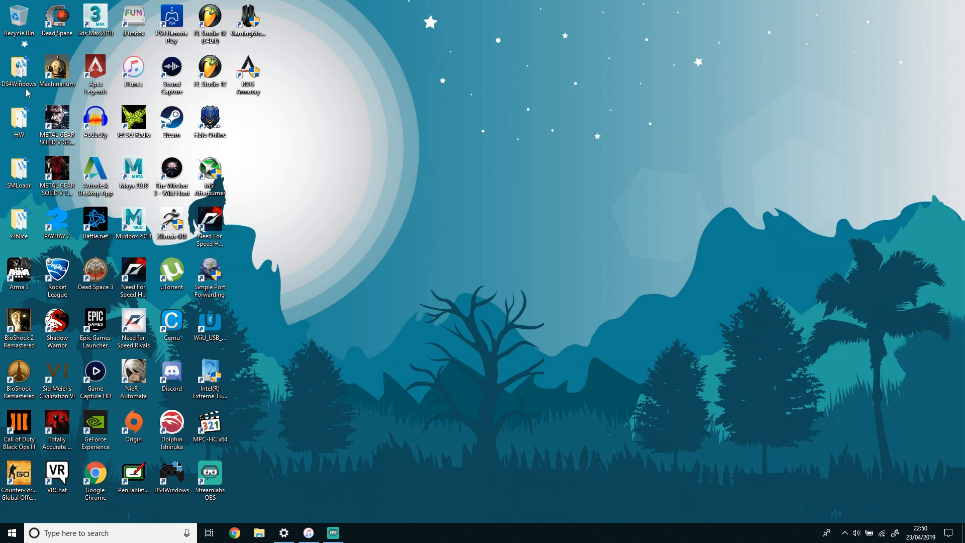
pyautogui.doubleClick(18, 121)
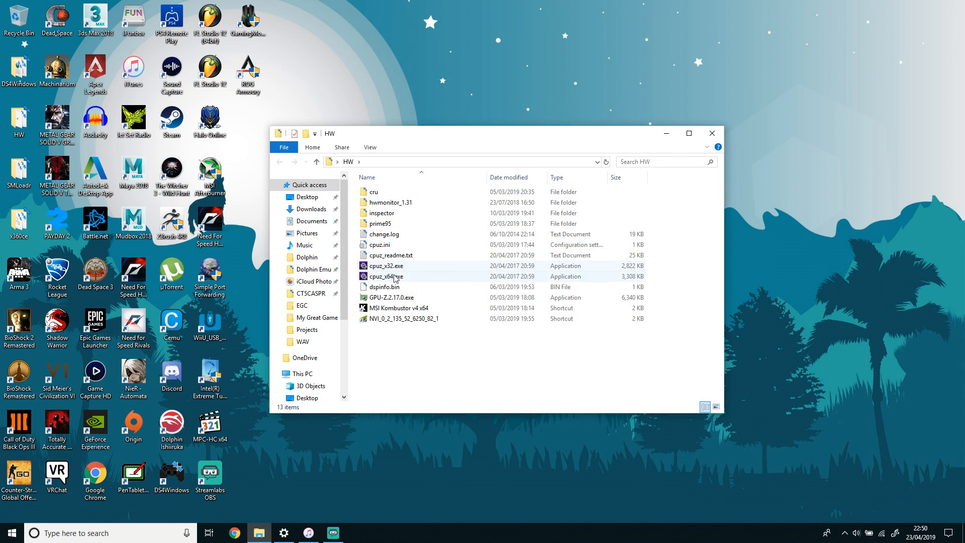
pyautogui.doubleClick(372, 191)
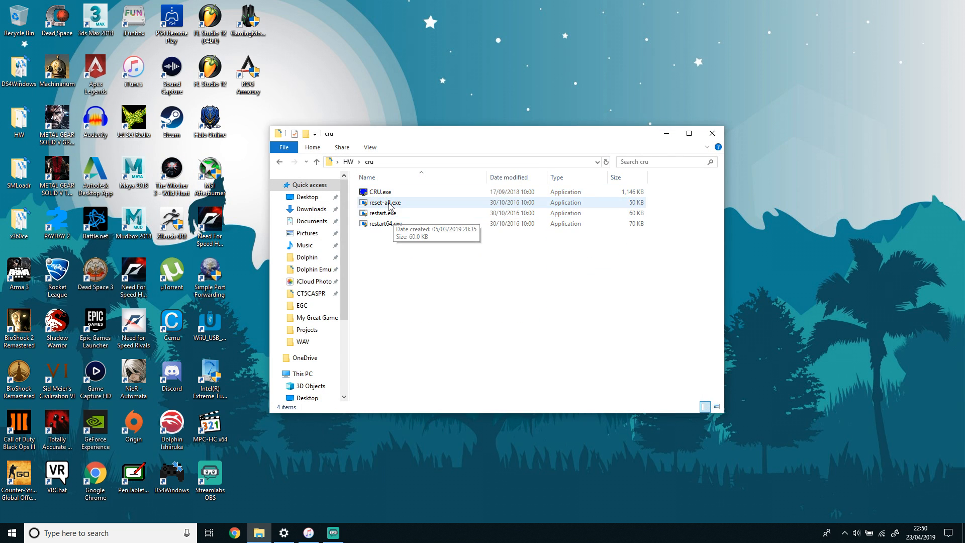
# Step: Relaunch CRU.exe, then close it and the cru folder window back to the desktop
pyautogui.click(380, 191)
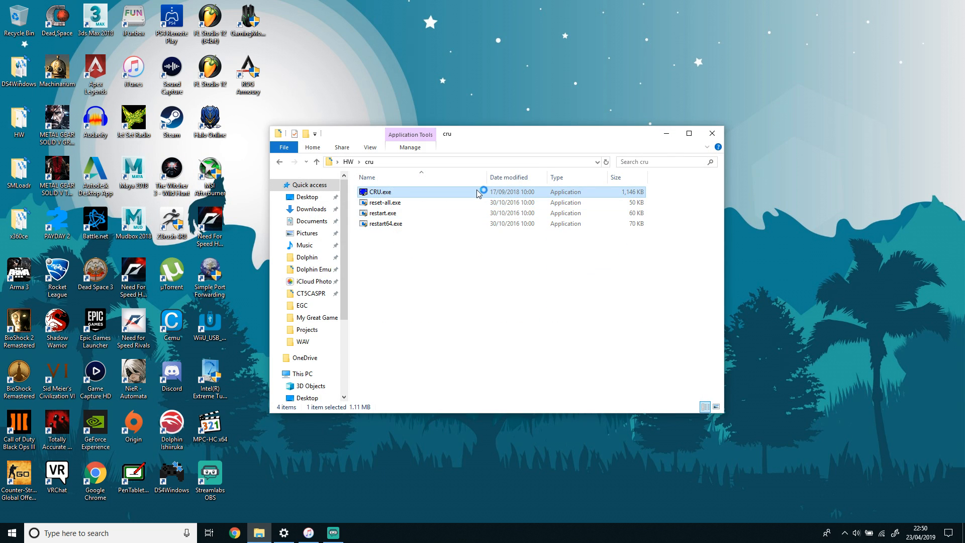
pyautogui.doubleClick(380, 191)
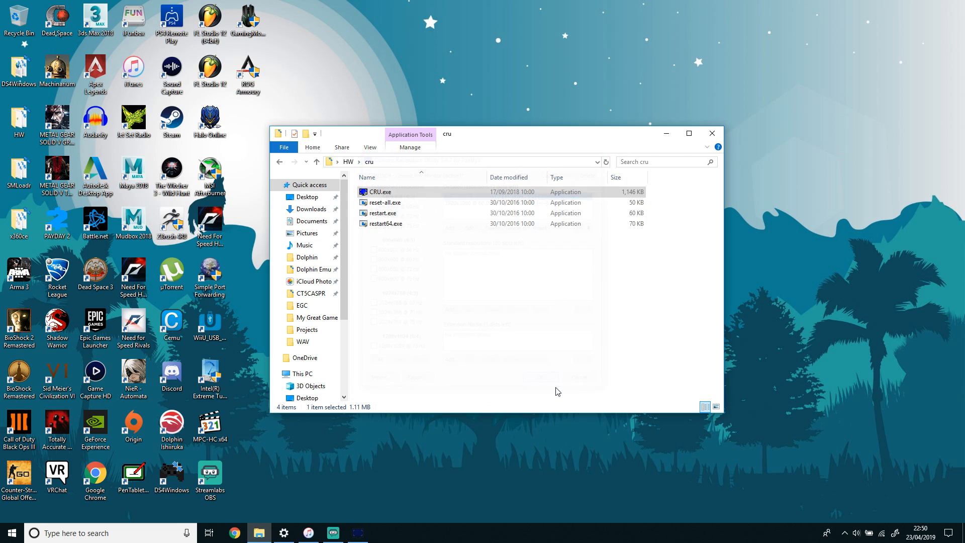
pyautogui.click(712, 133)
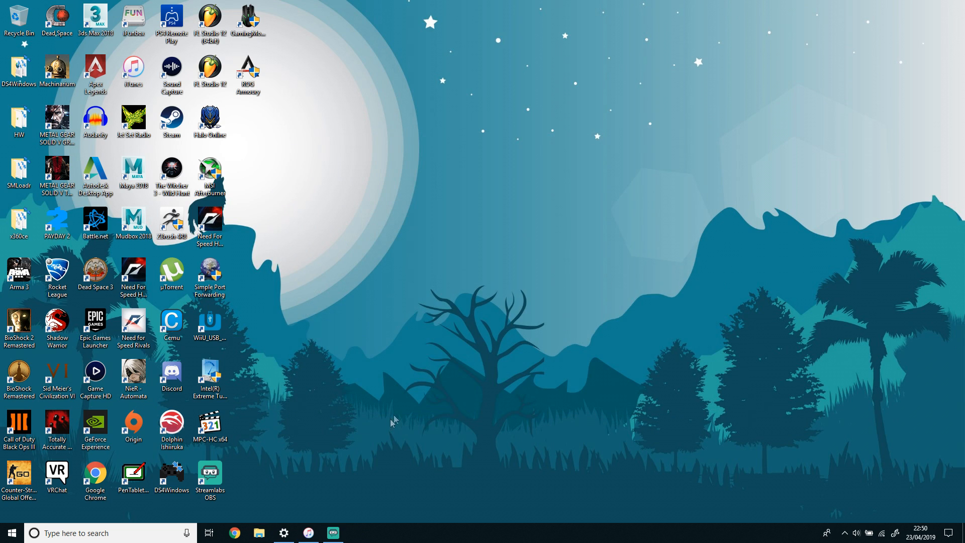